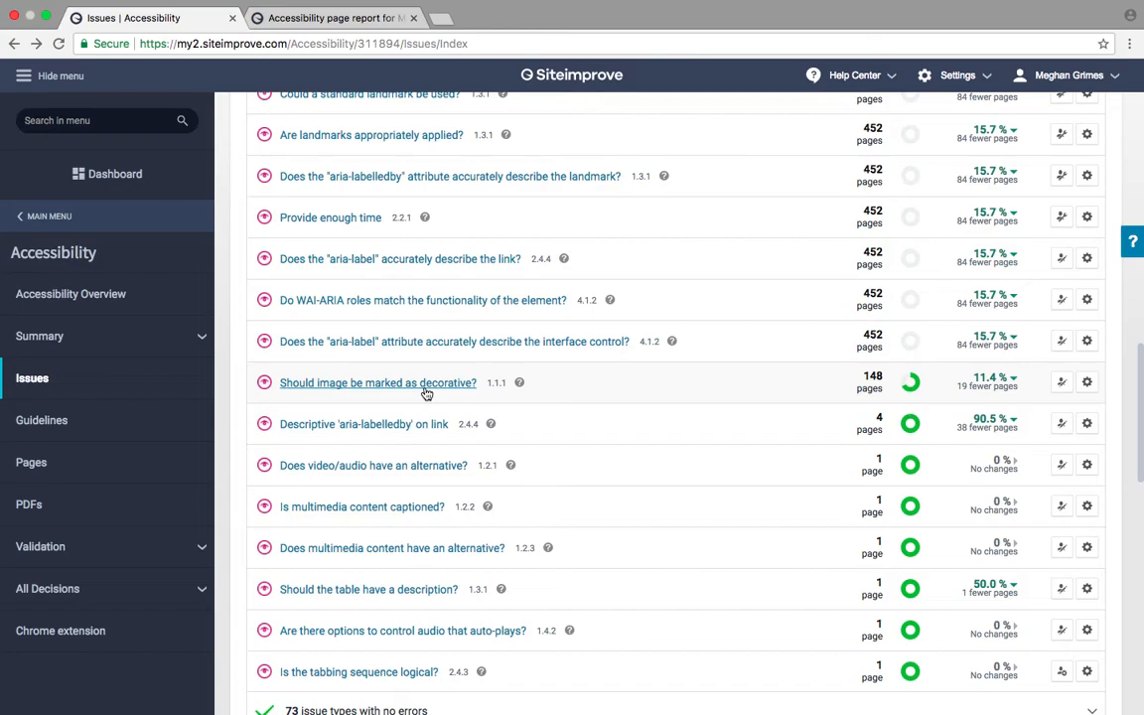
# Open the 'Should image be marked as decorative?' accessibility issue from the issues list
pyautogui.click(377, 382)
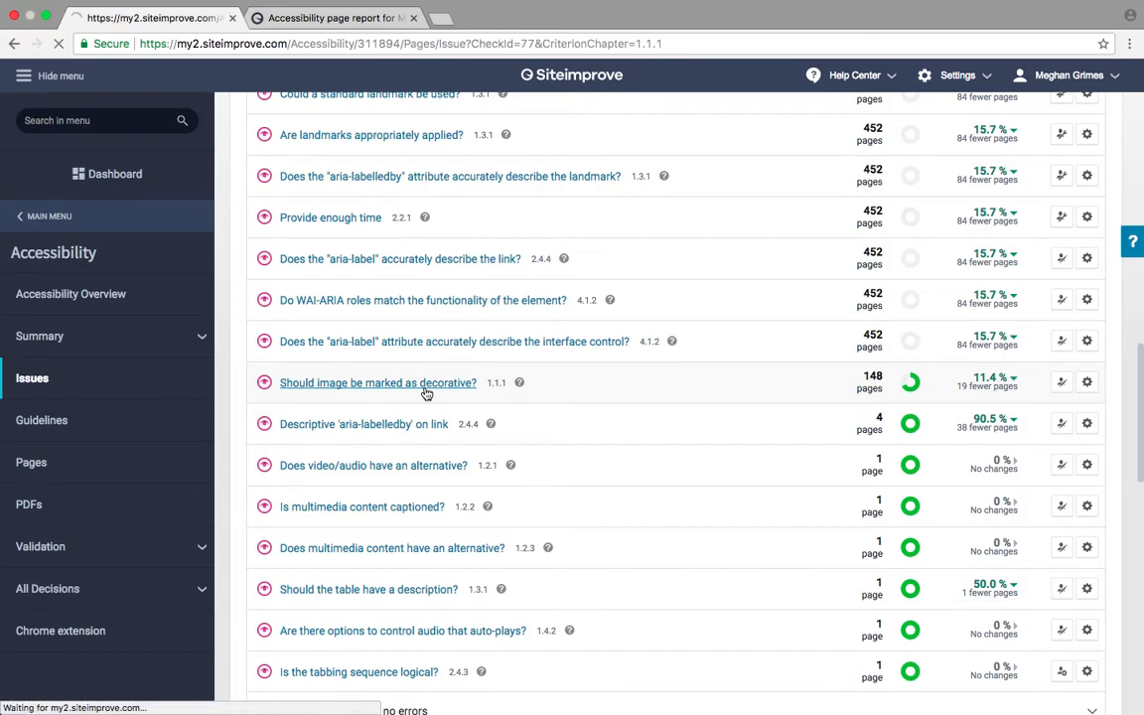
# Scroll down the decorative-image issue page to the affected pages table
pyautogui.click(378, 382)
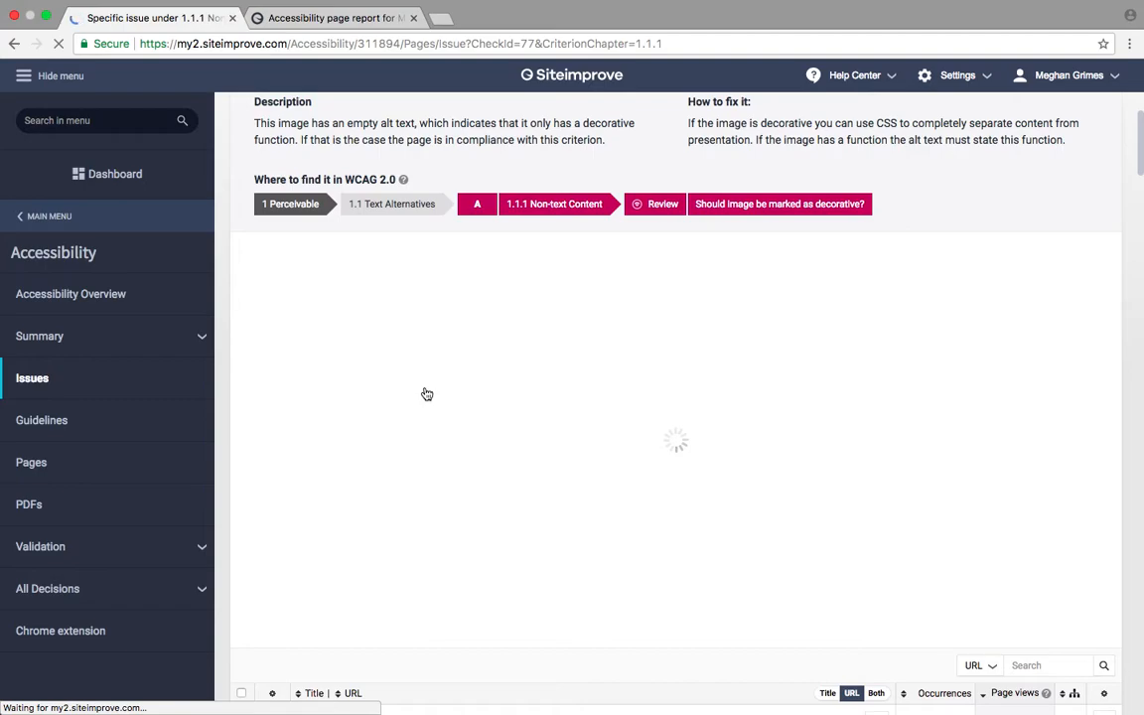
pyautogui.scroll(-3)
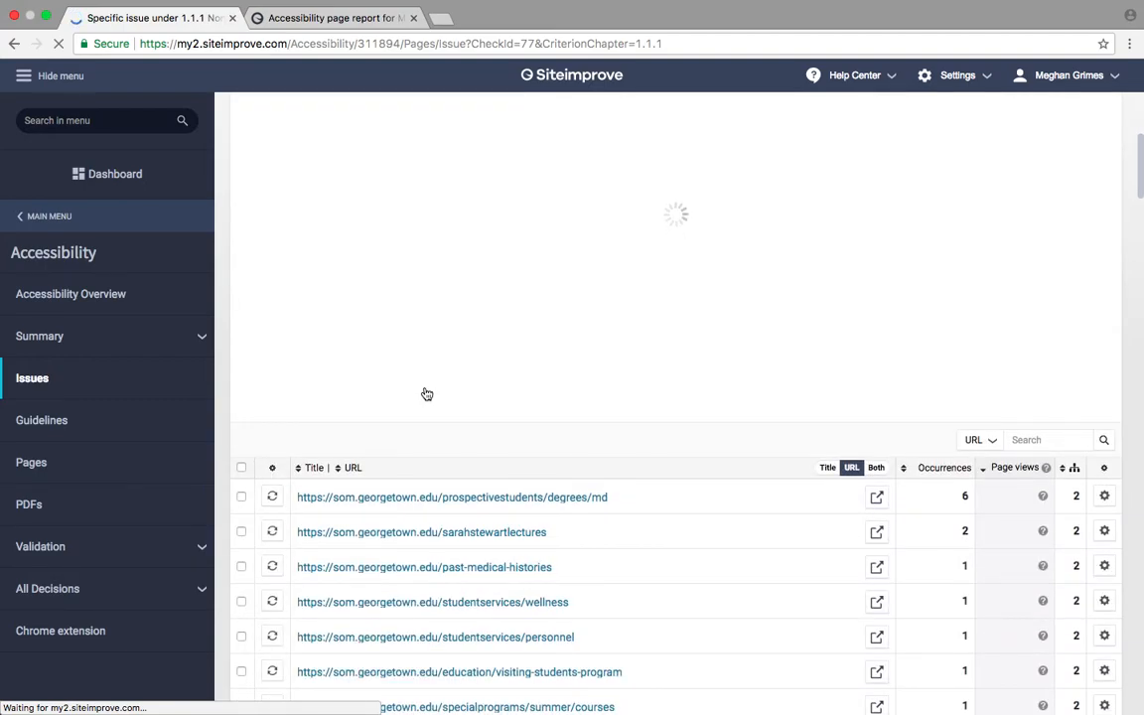
pyautogui.scroll(-3)
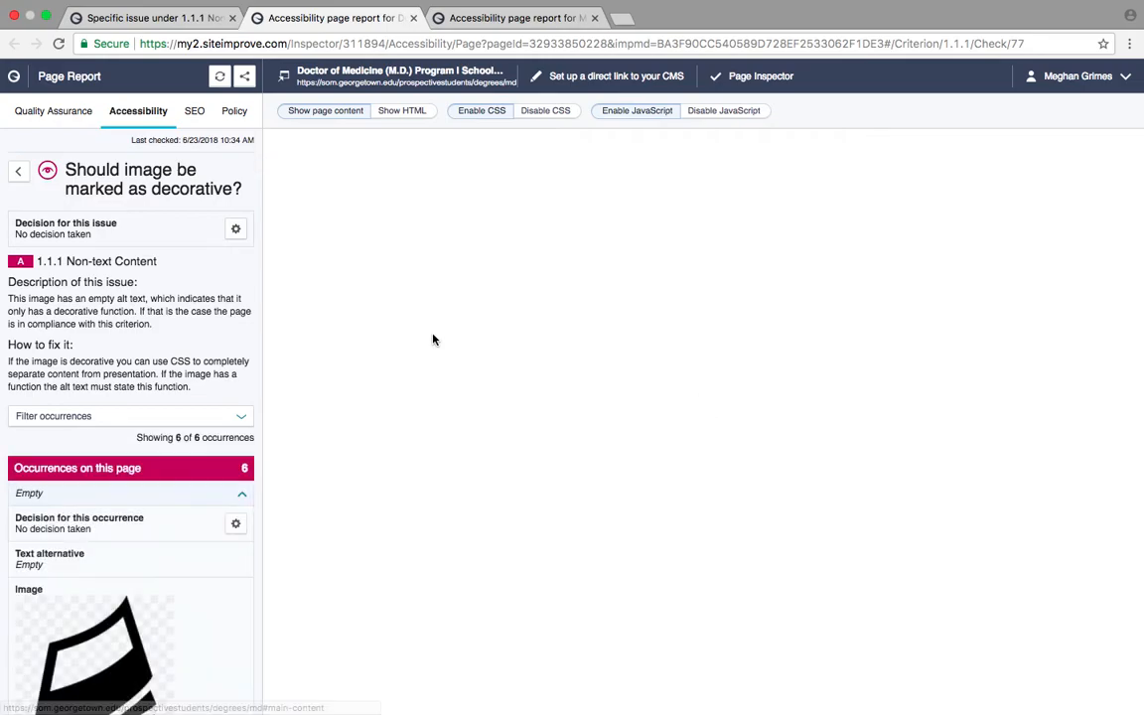
# Approve the first empty-alt image occurrence on the Doctor of Medicine page via Decision options
pyautogui.scroll(-3)
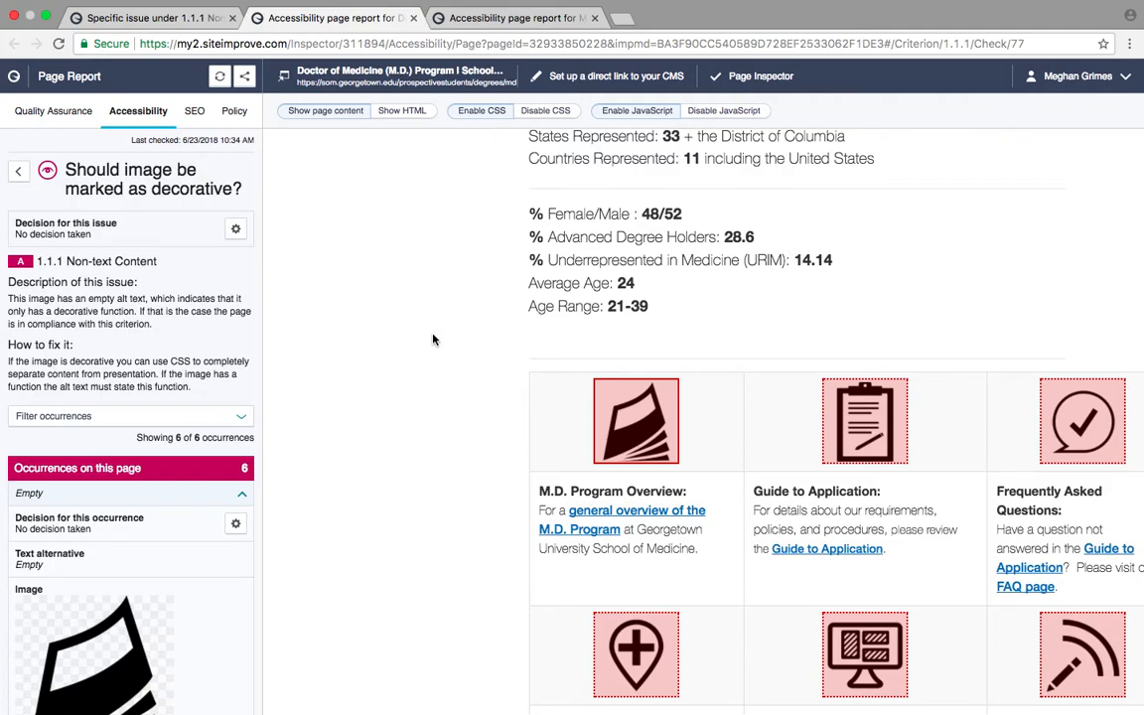
pyautogui.moveTo(446, 504)
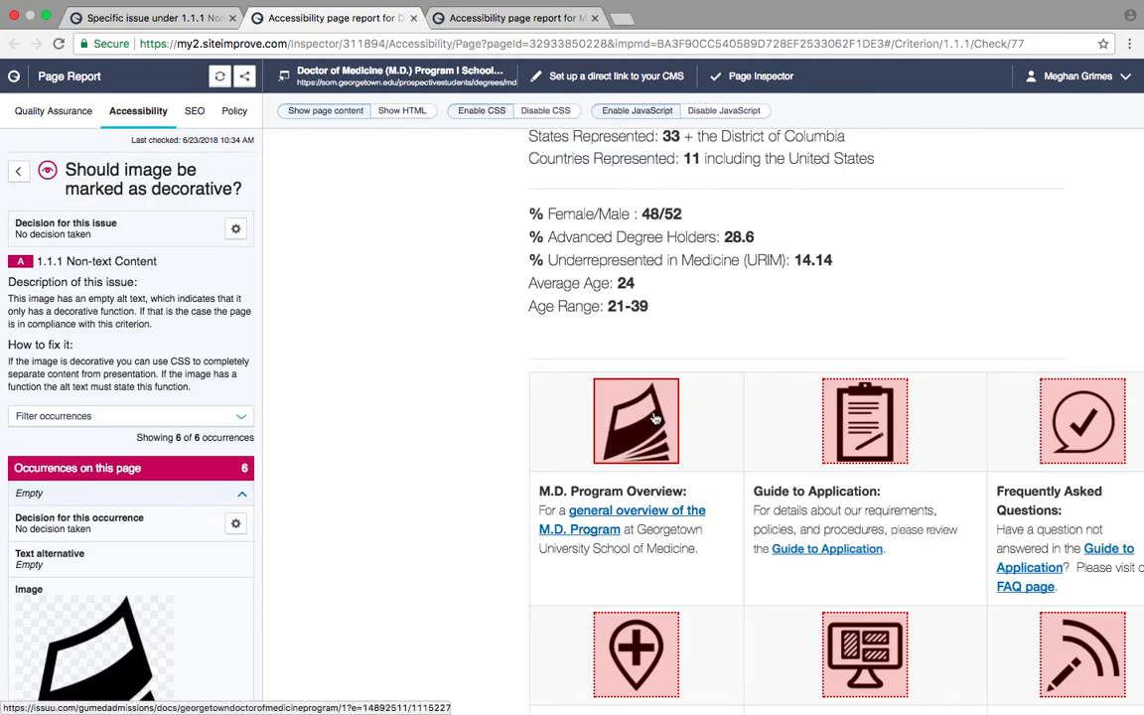
pyautogui.click(236, 523)
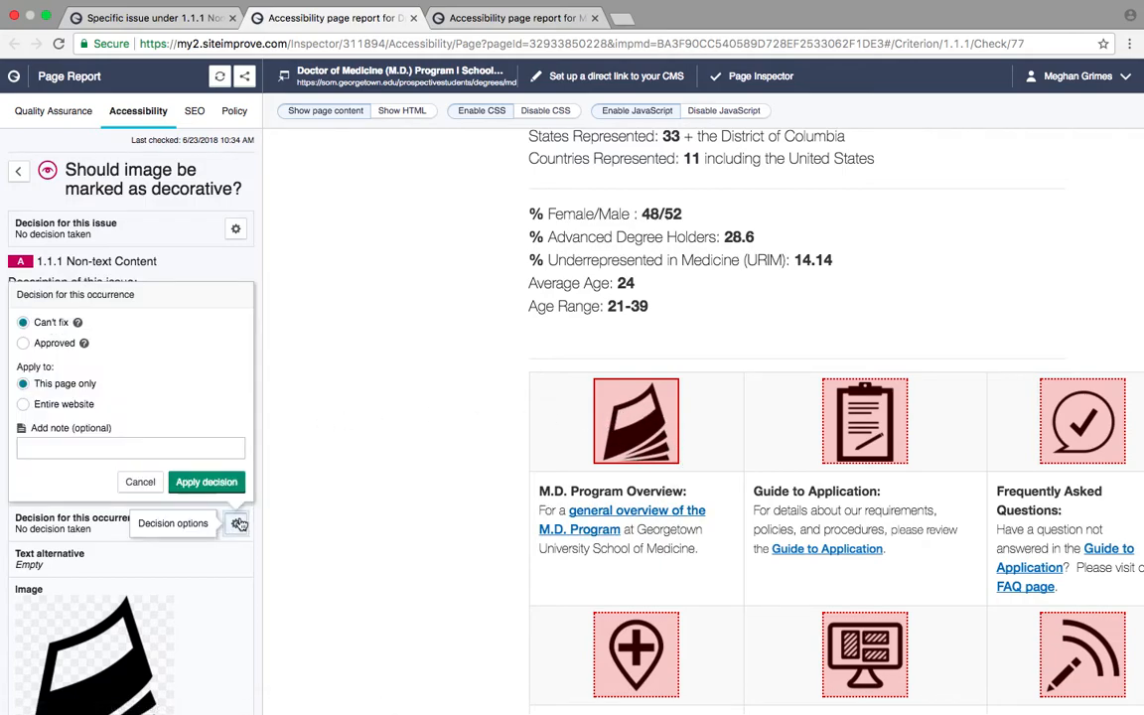
pyautogui.click(23, 343)
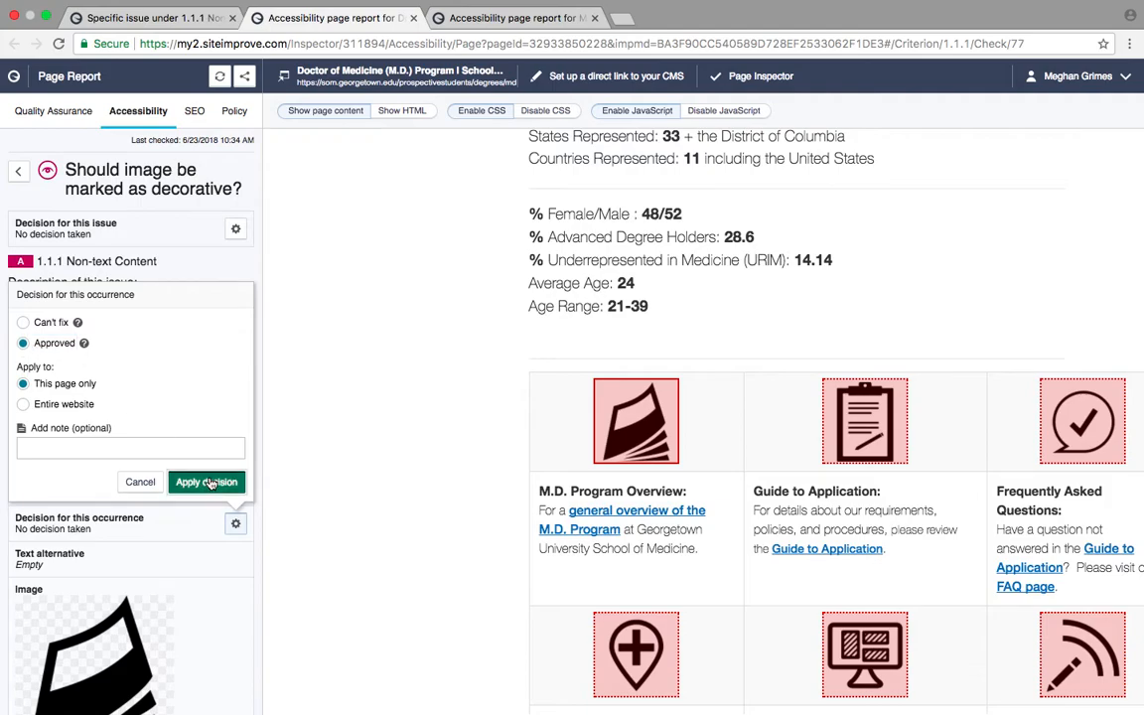